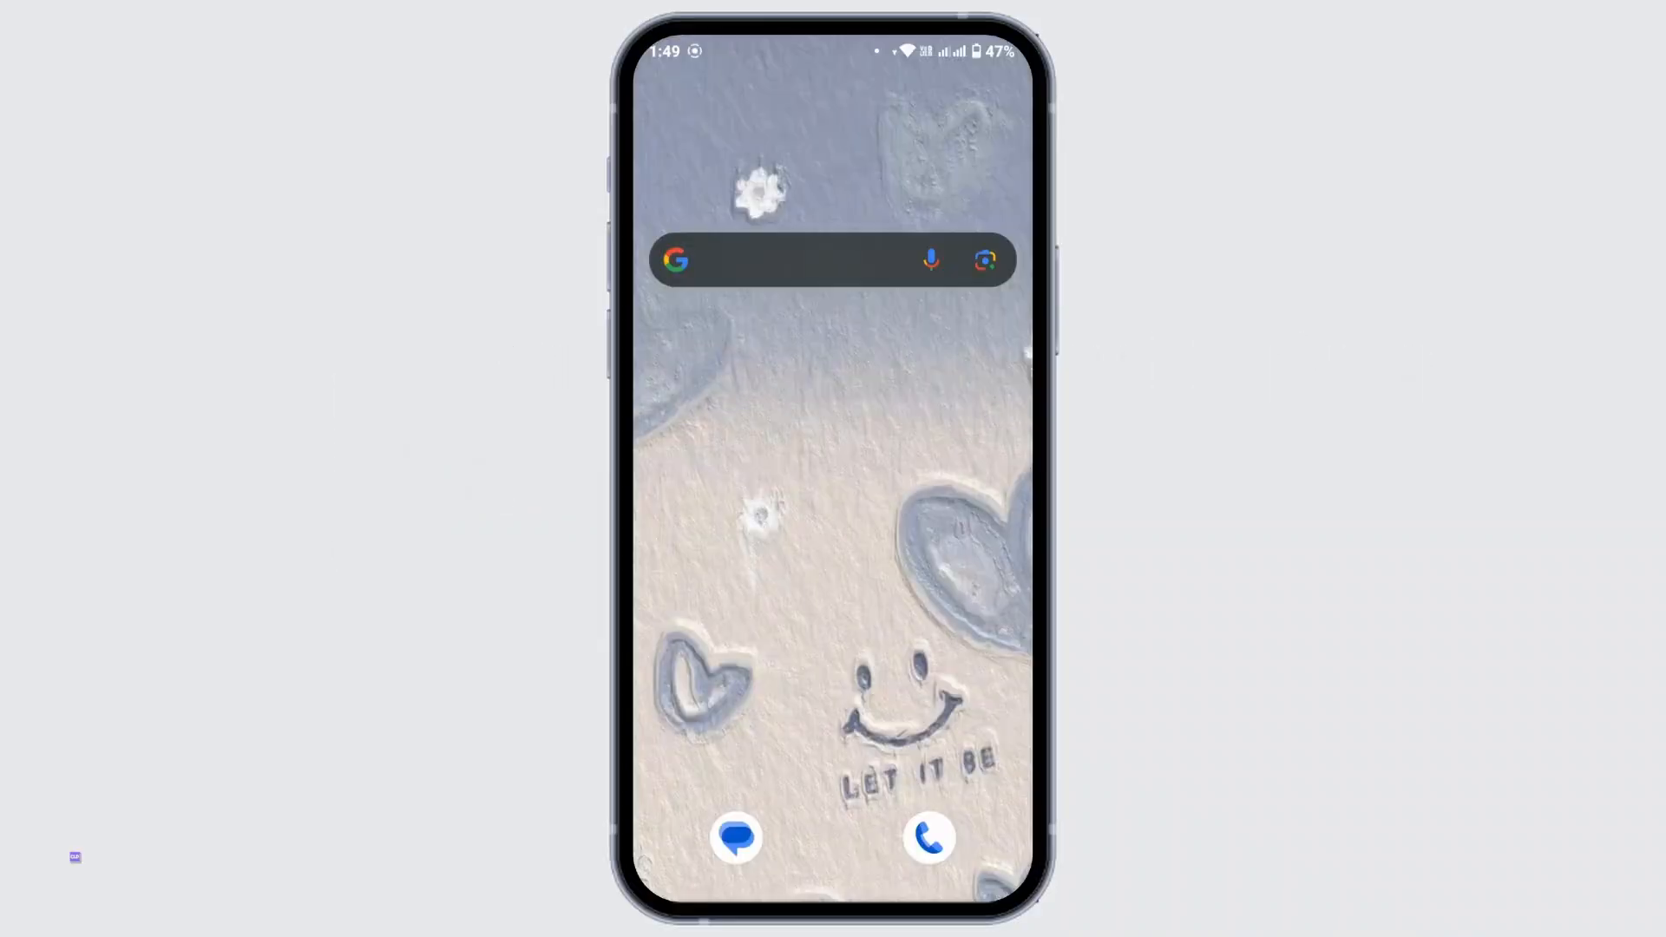
Search the app drawer for 'Pl' and launch Google Play Store.
left_click(797, 258)
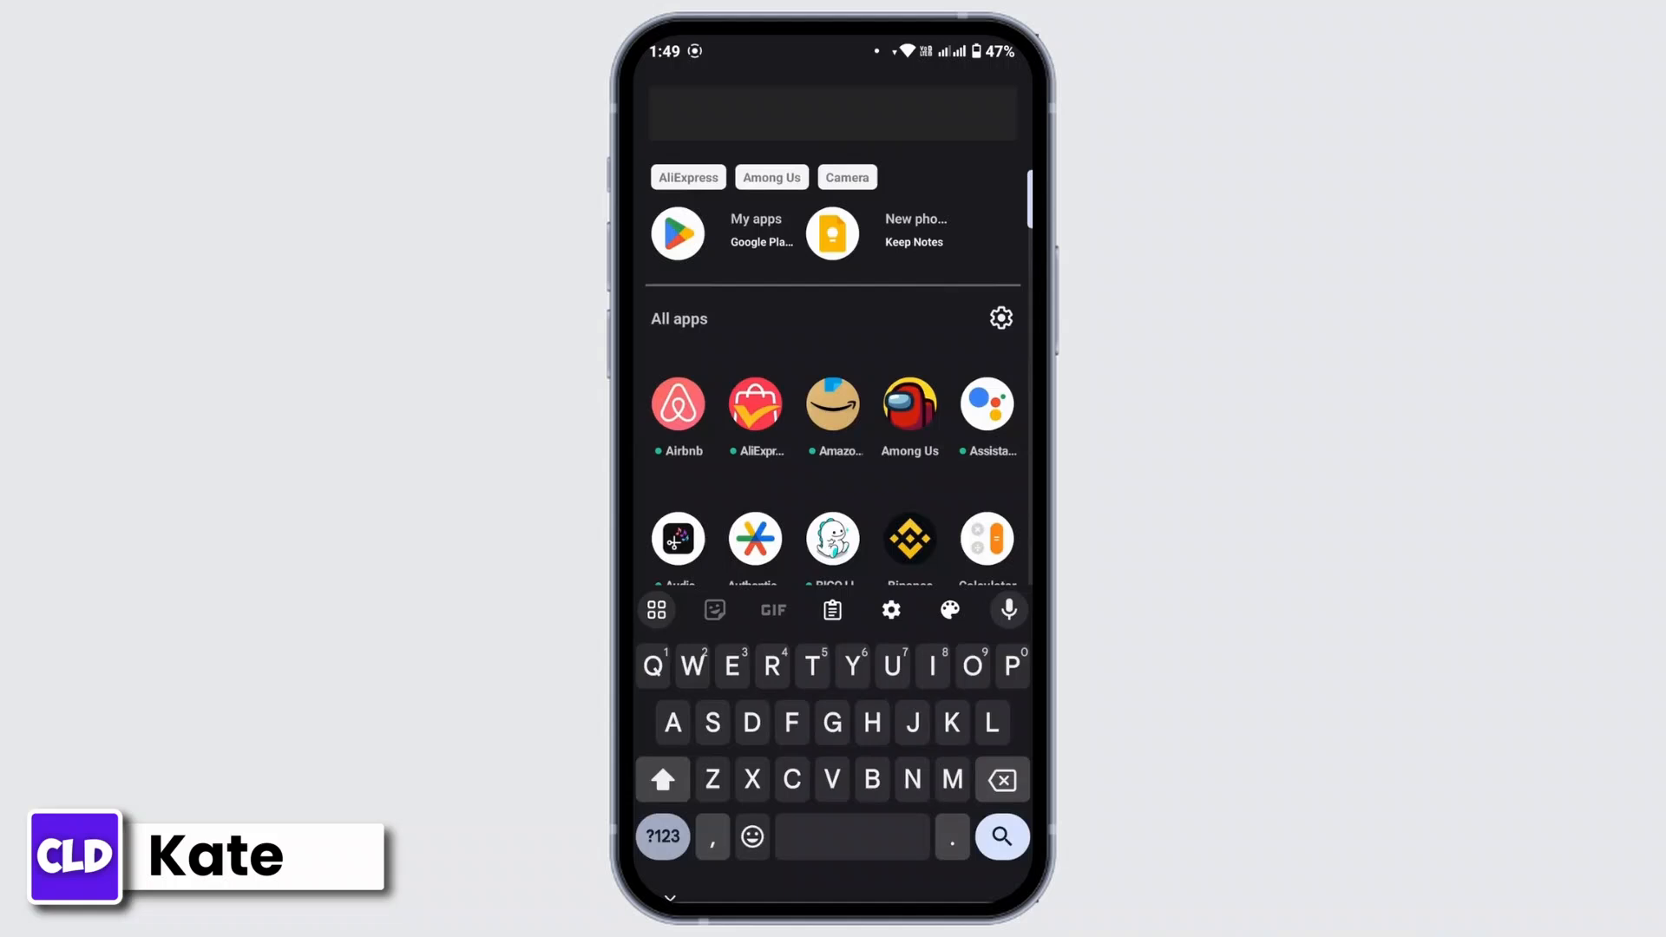
type("Pl")
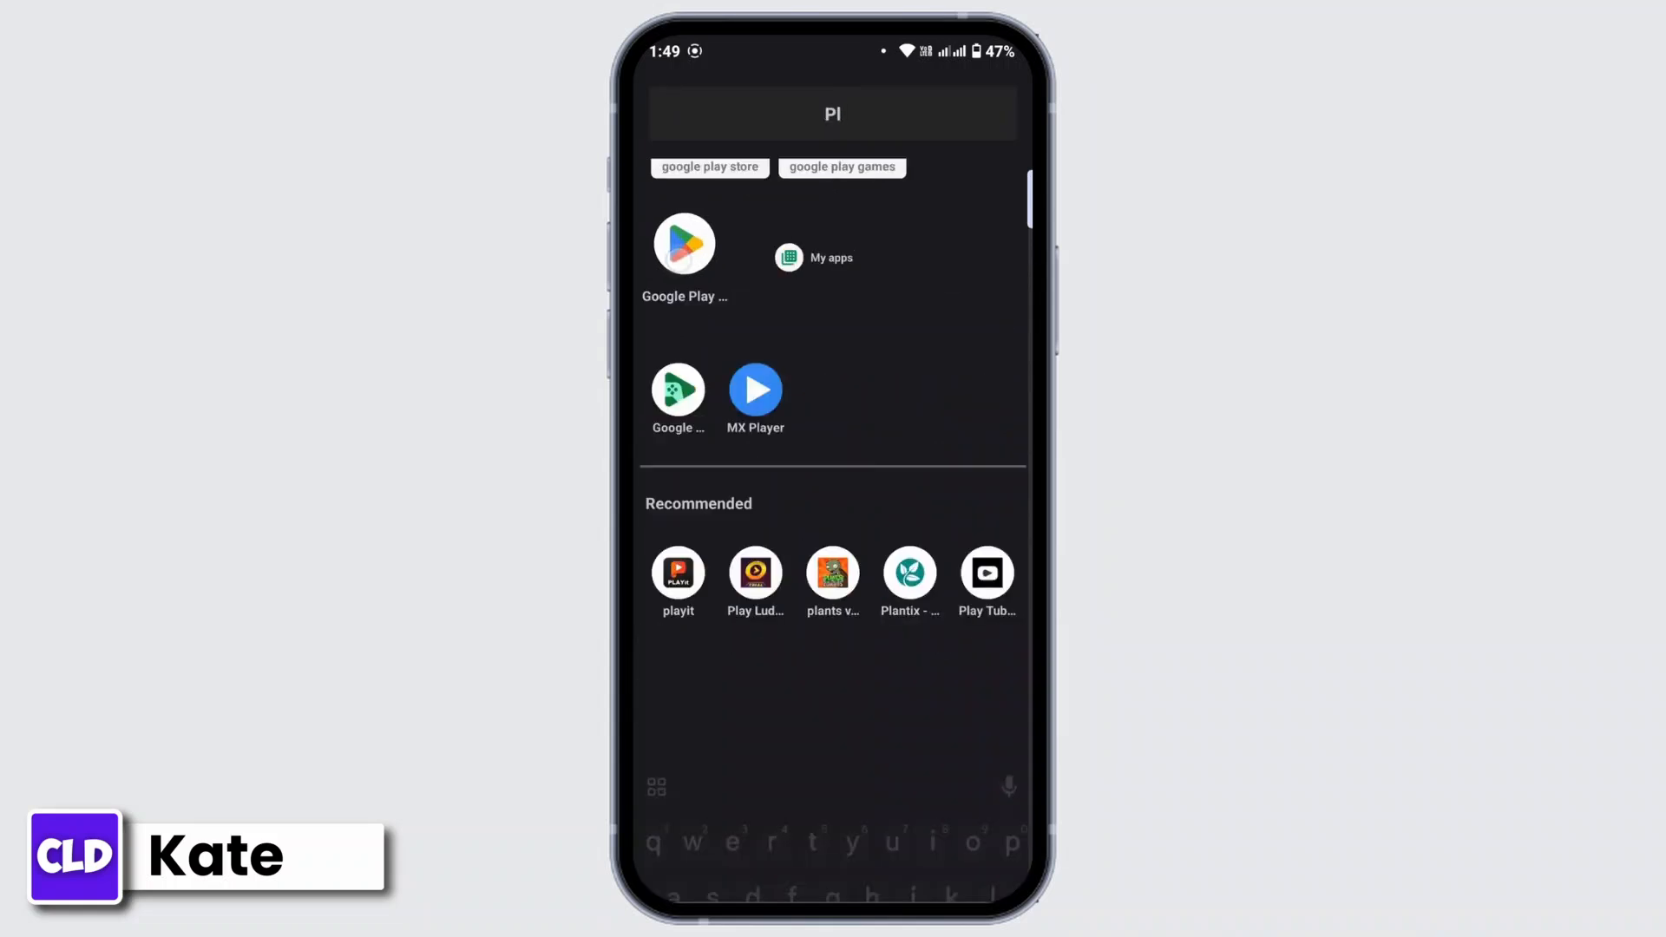
left_click(684, 243)
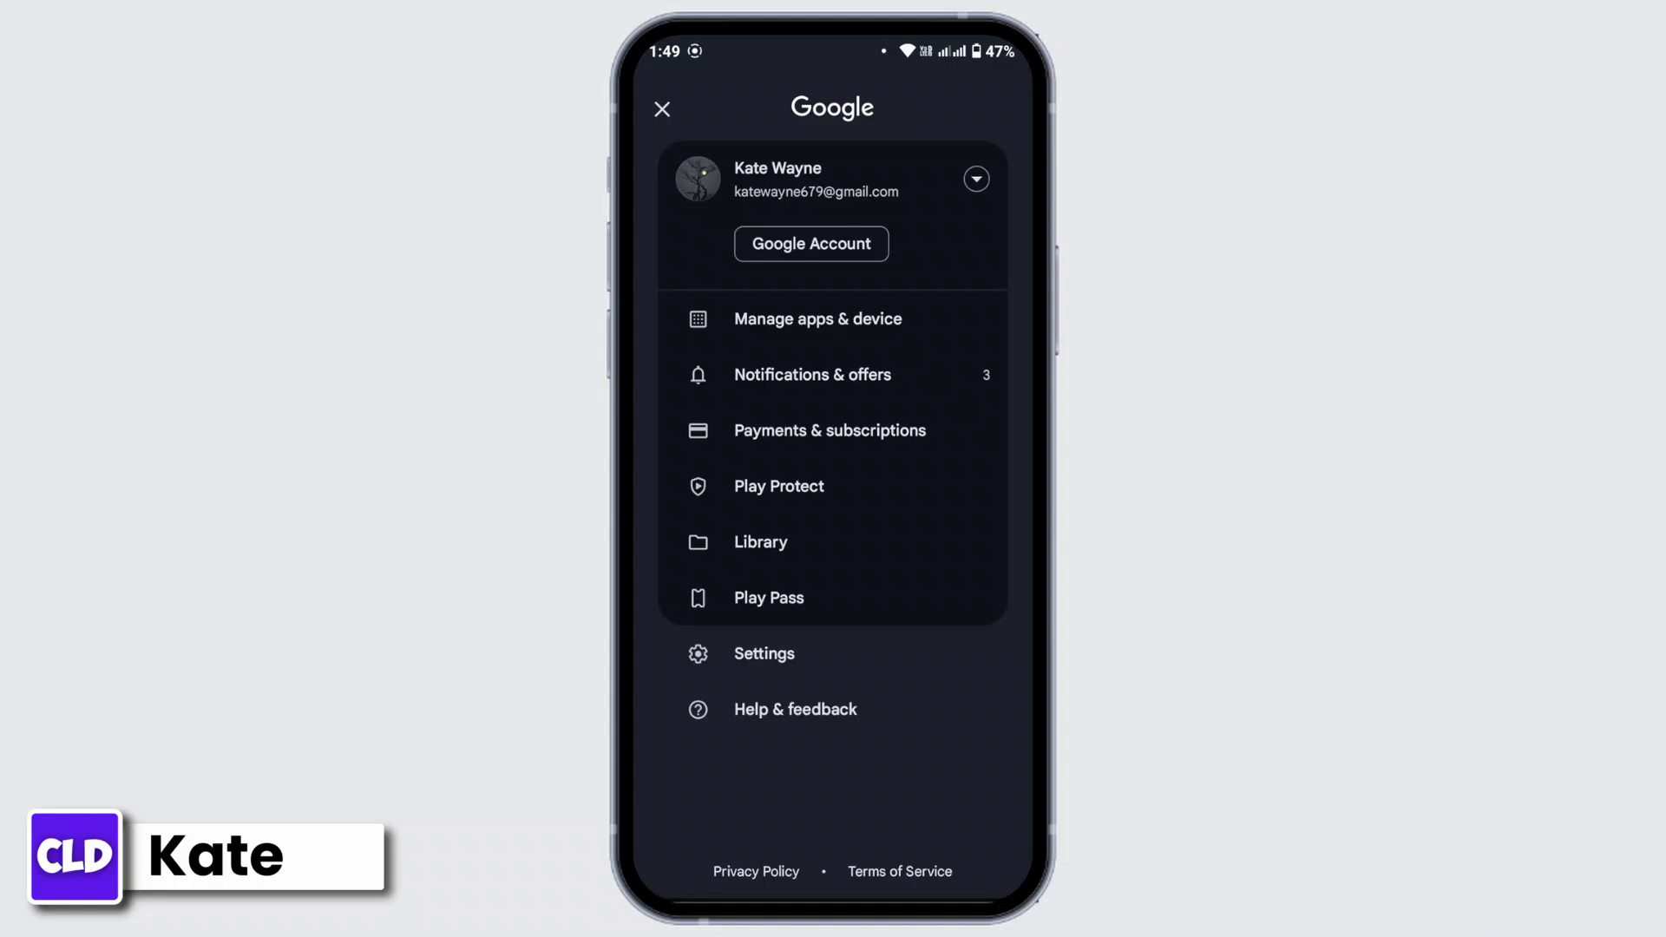
View Play Store settings with Family expanded, showing Parental controls On, and enter it.
left_click(764, 655)
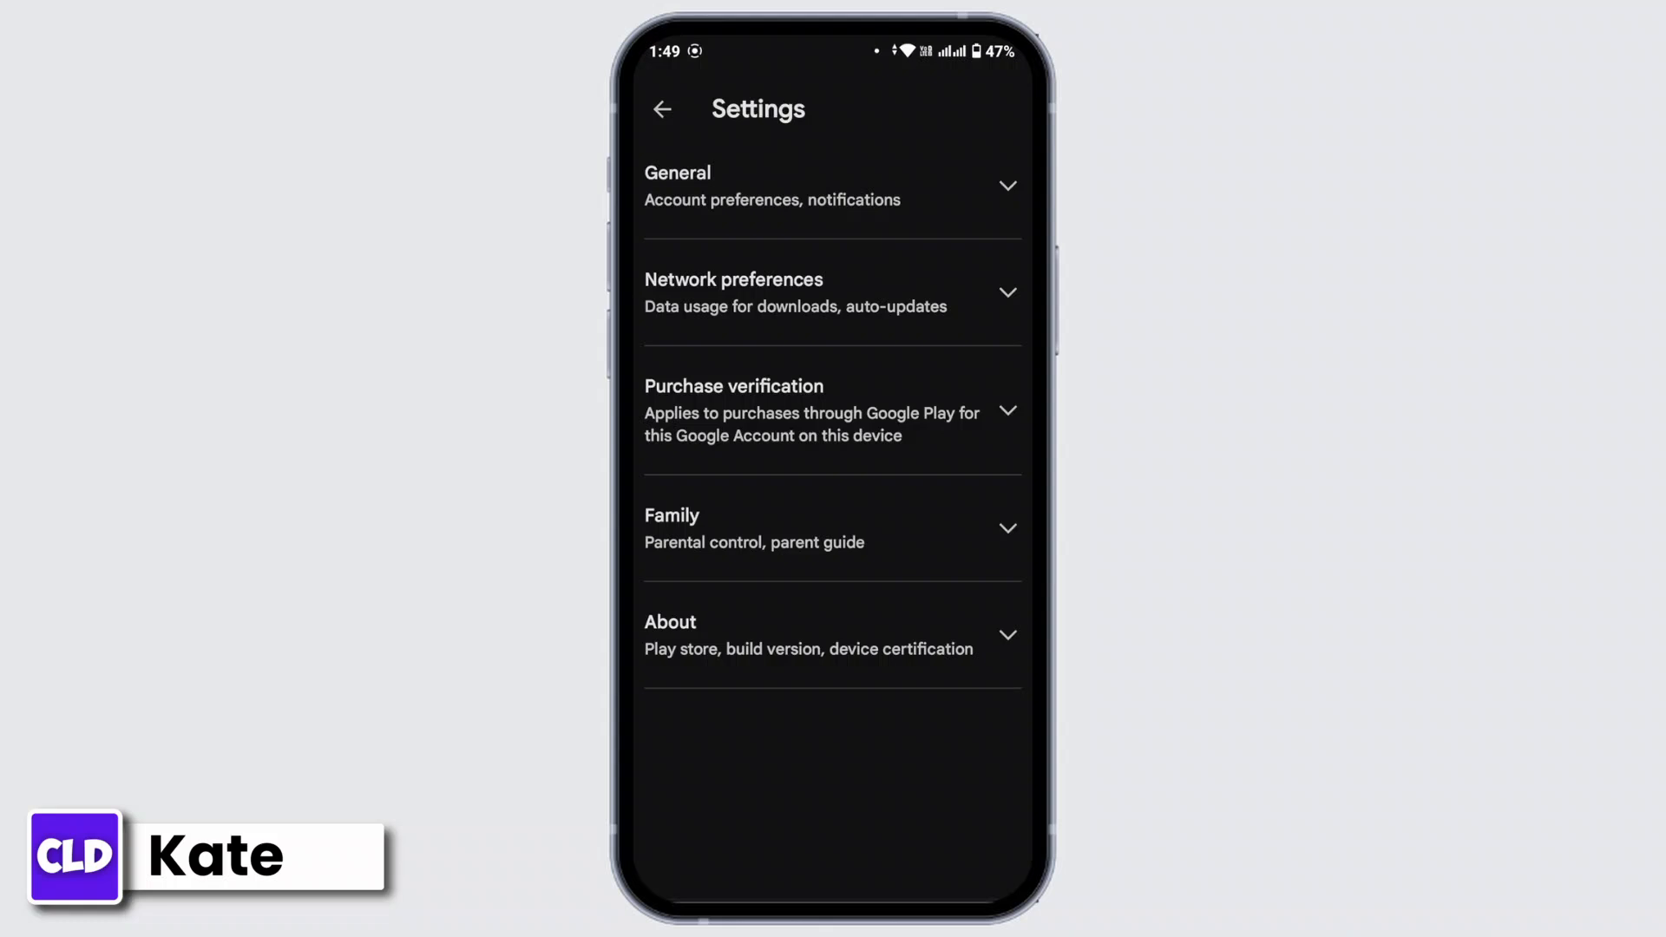
left_click(832, 528)
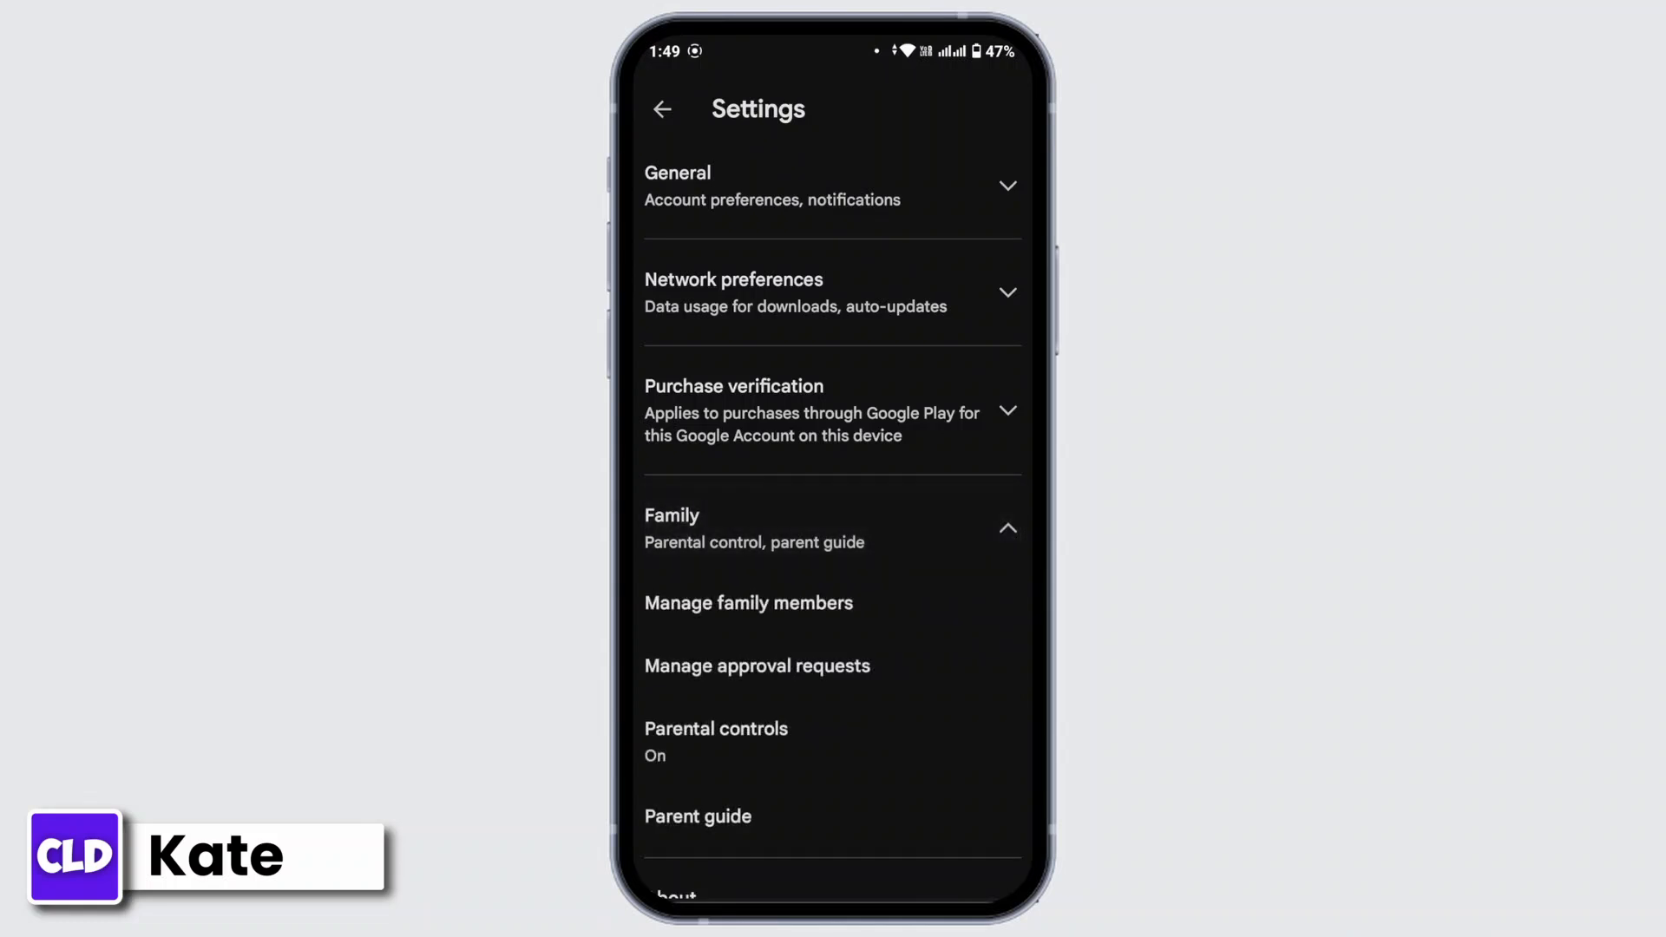
scroll("up", 3)
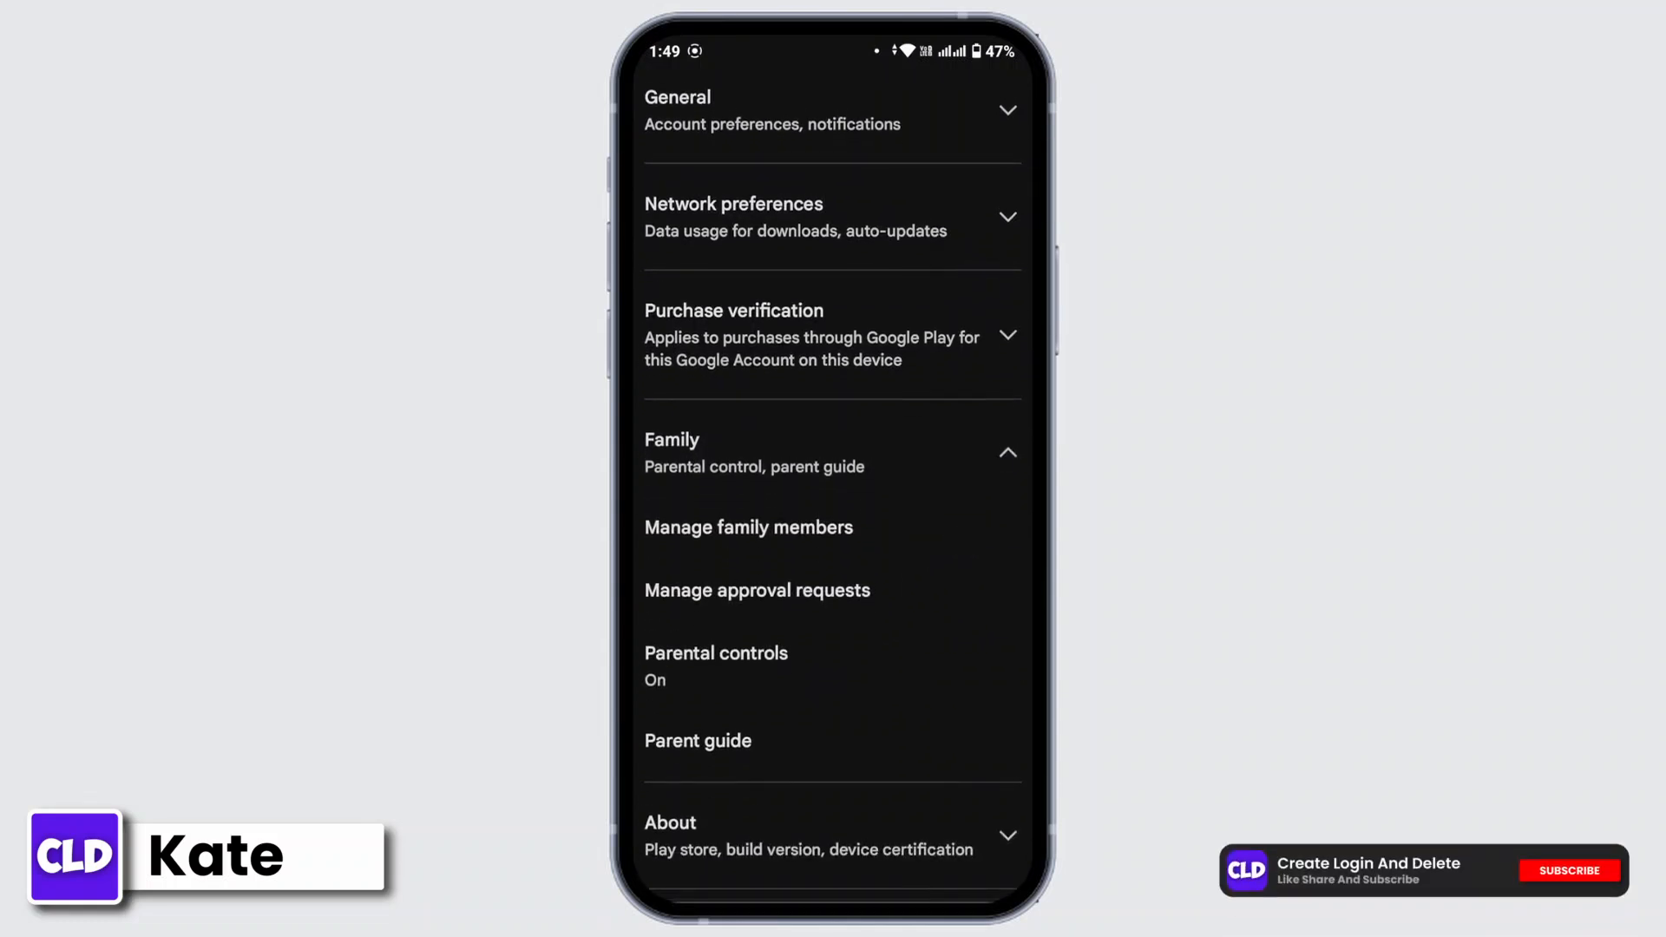
left_click(715, 652)
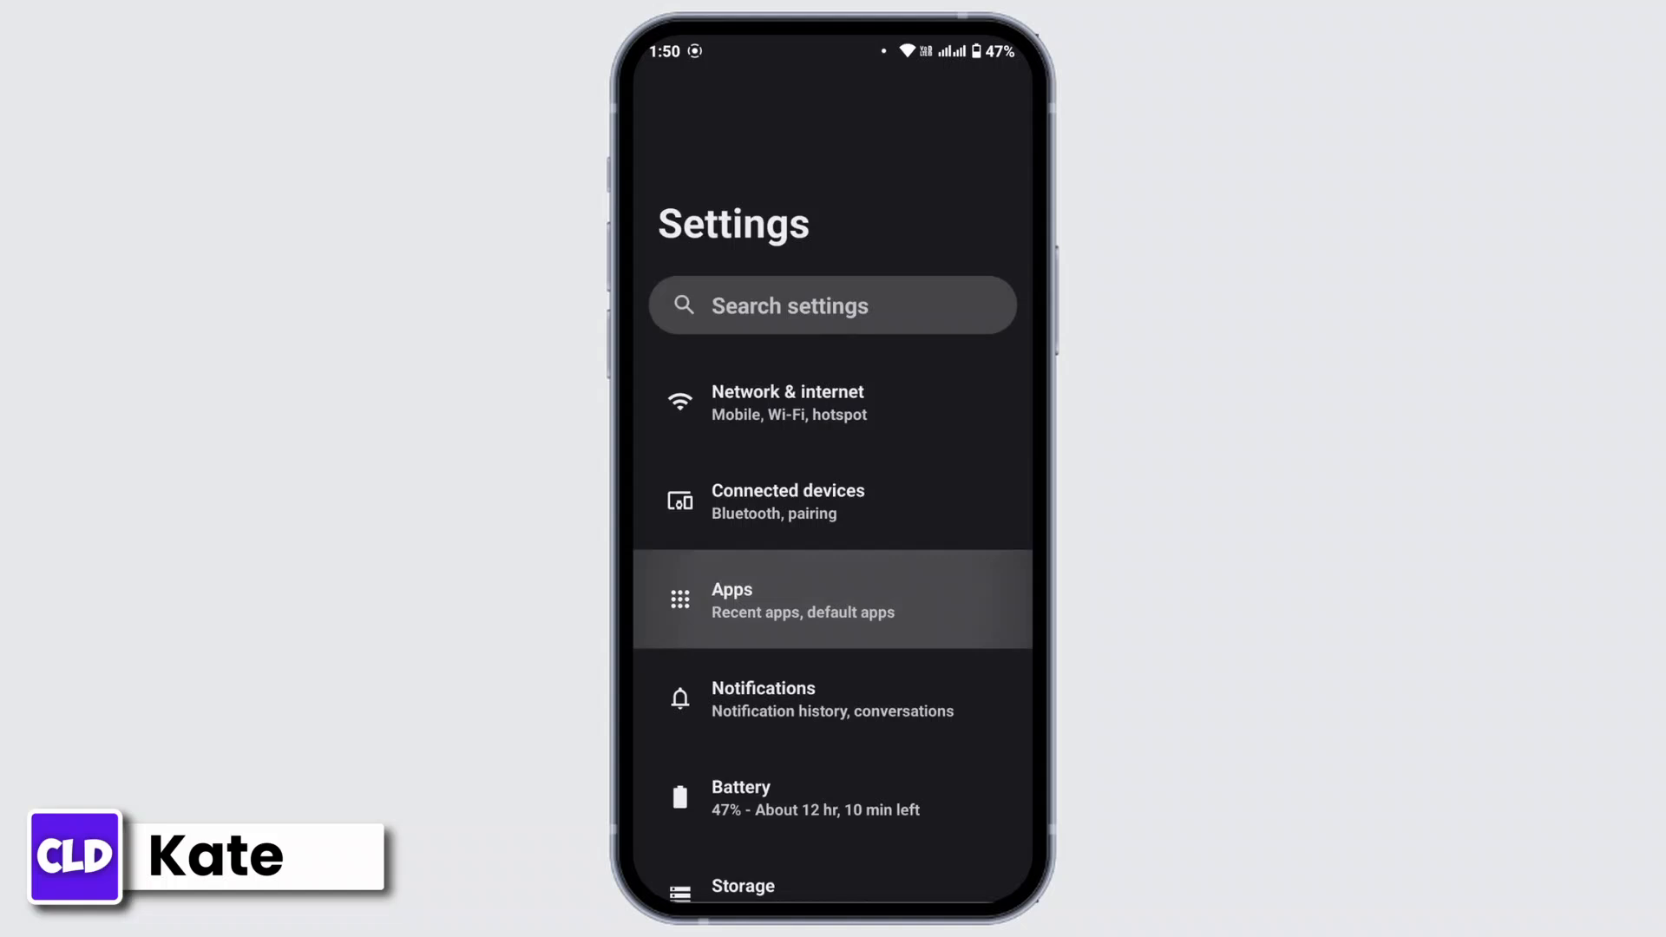
Go to the Apps page of Android Settings.
left_click(832, 599)
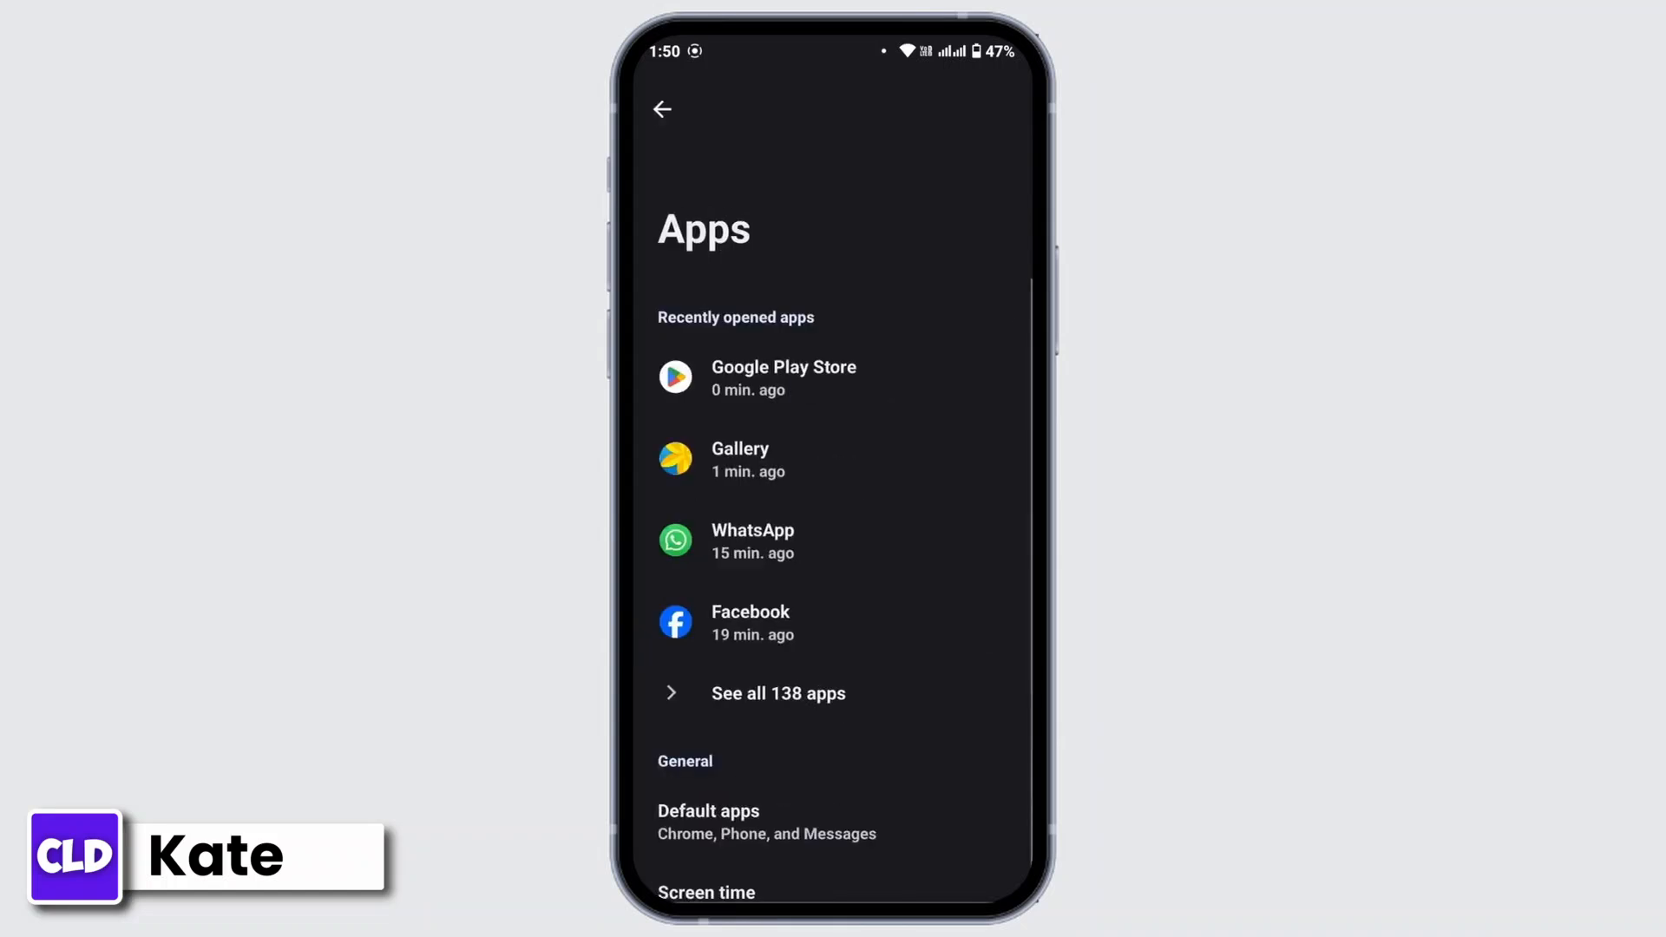
Show all installed apps and view App info for Google Play Store.
left_click(777, 692)
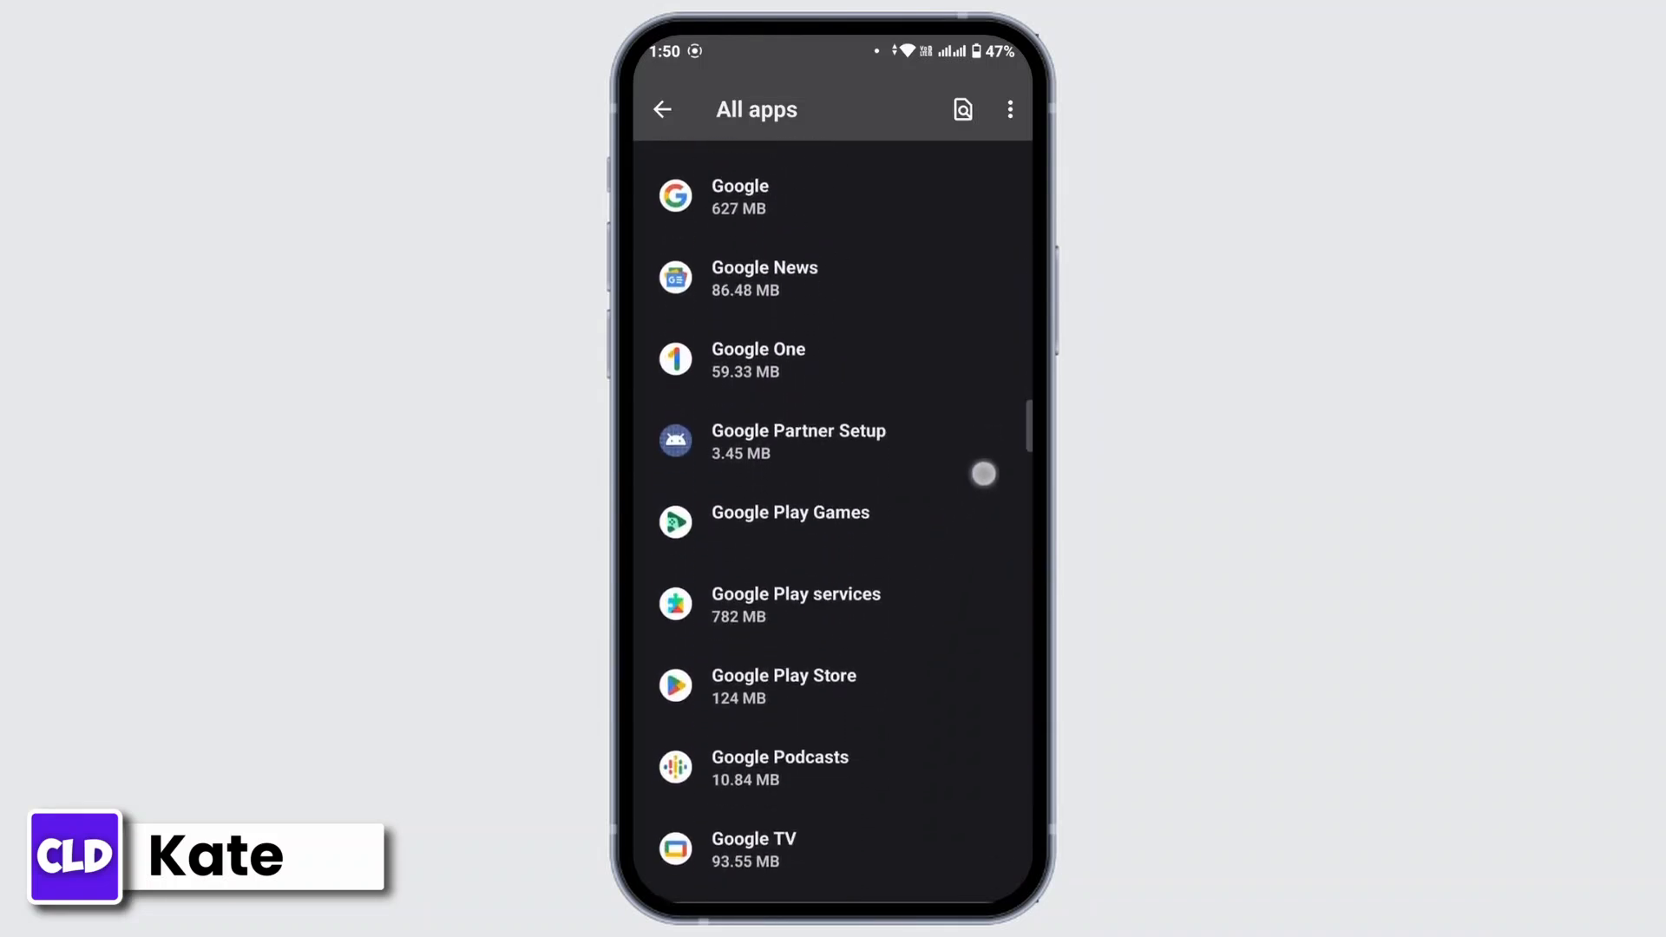
left_click(783, 684)
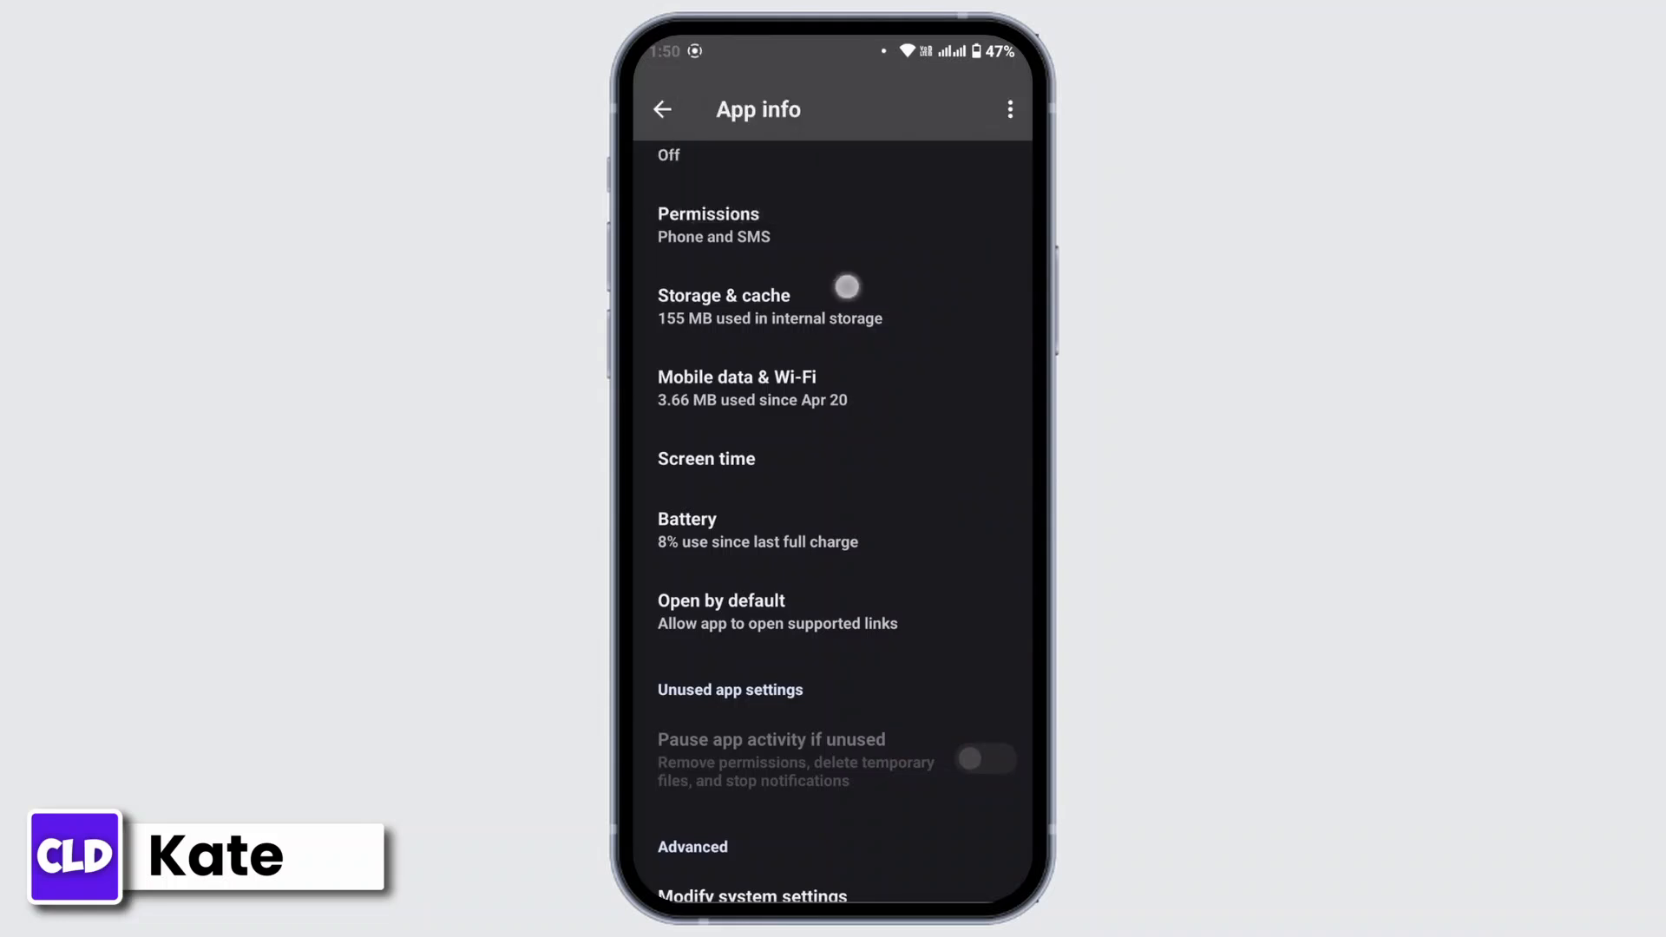
Clear Google Play Store's storage so data and cache read 0 B, then return to Play Store.
left_click(724, 305)
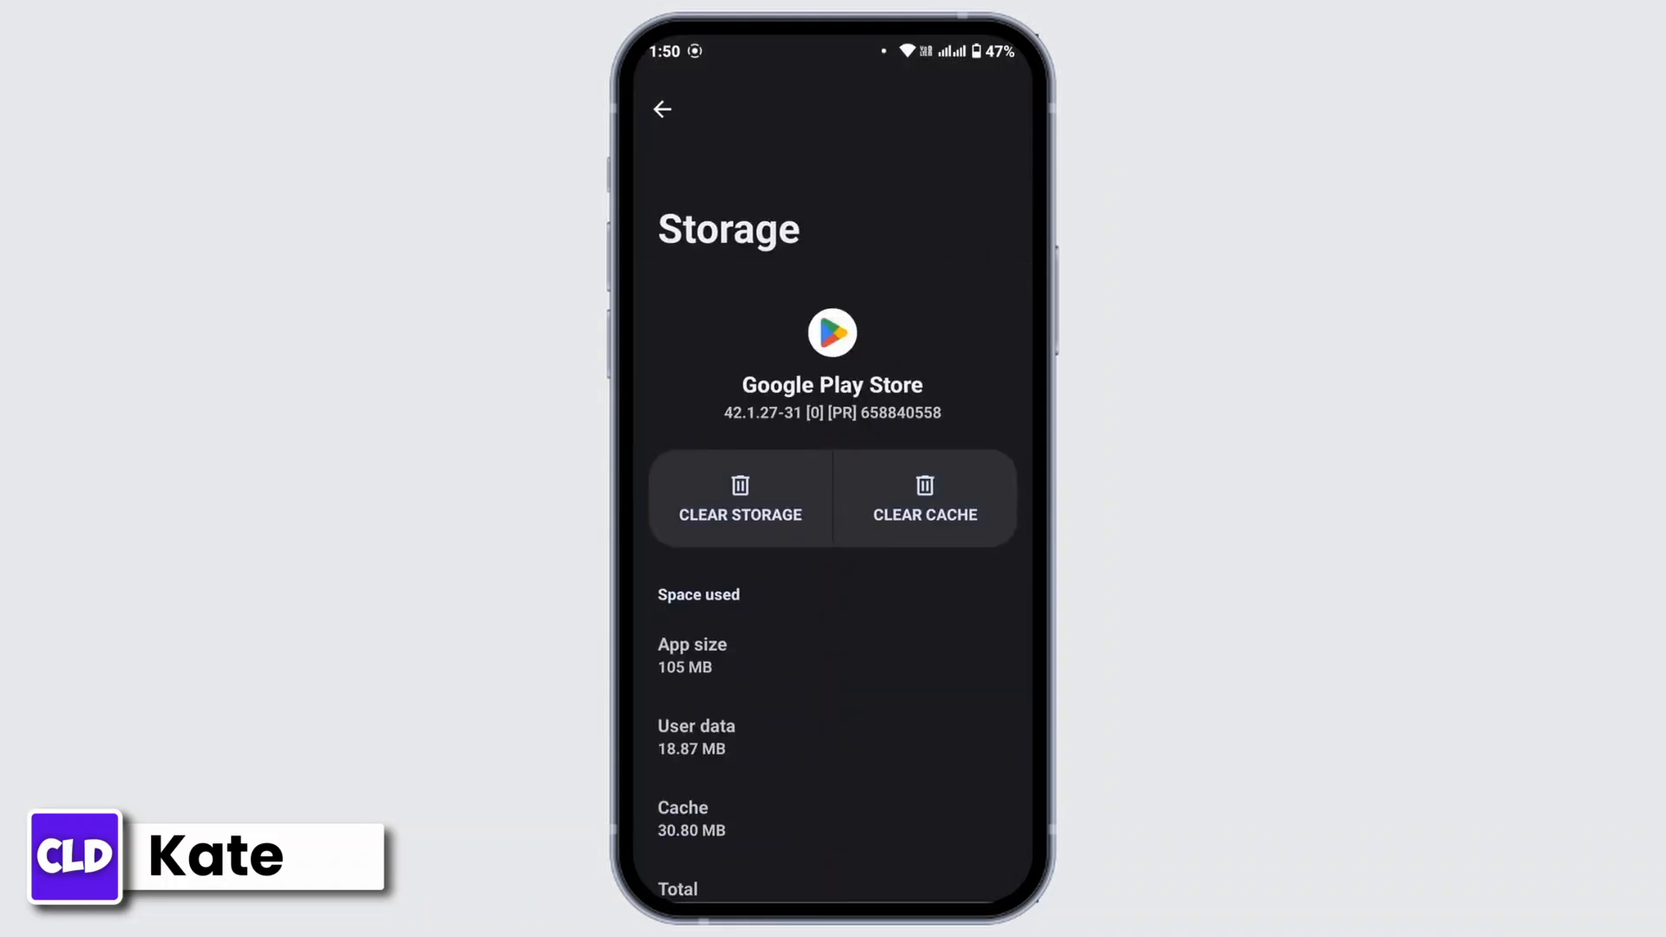
left_click(740, 514)
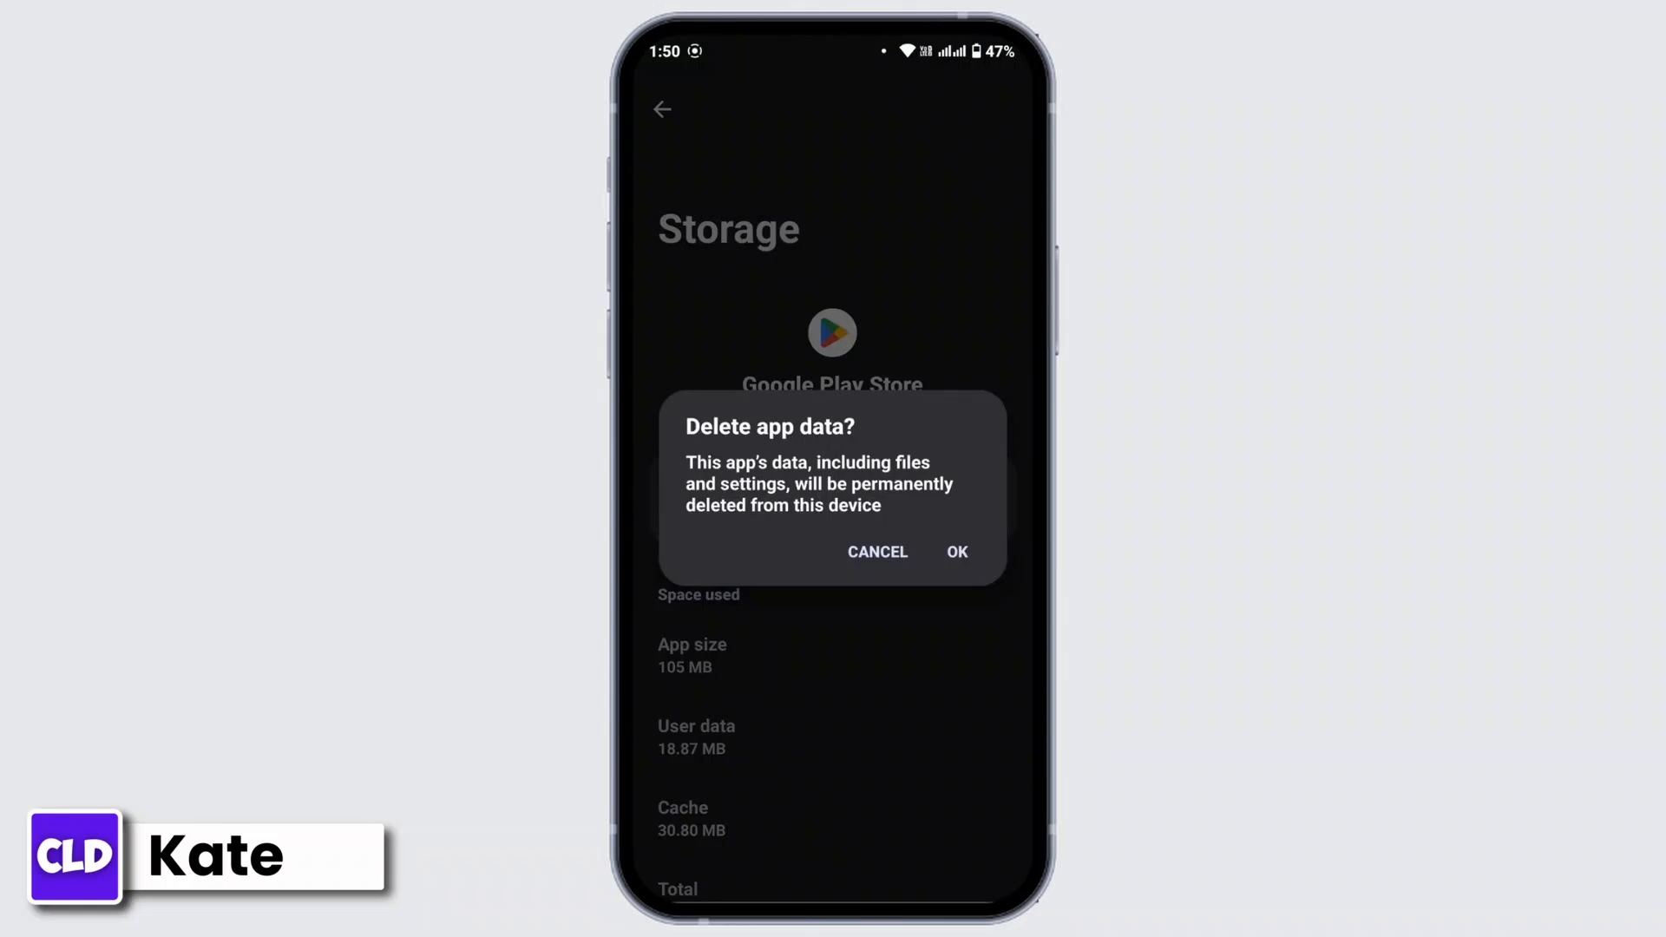
left_click(954, 552)
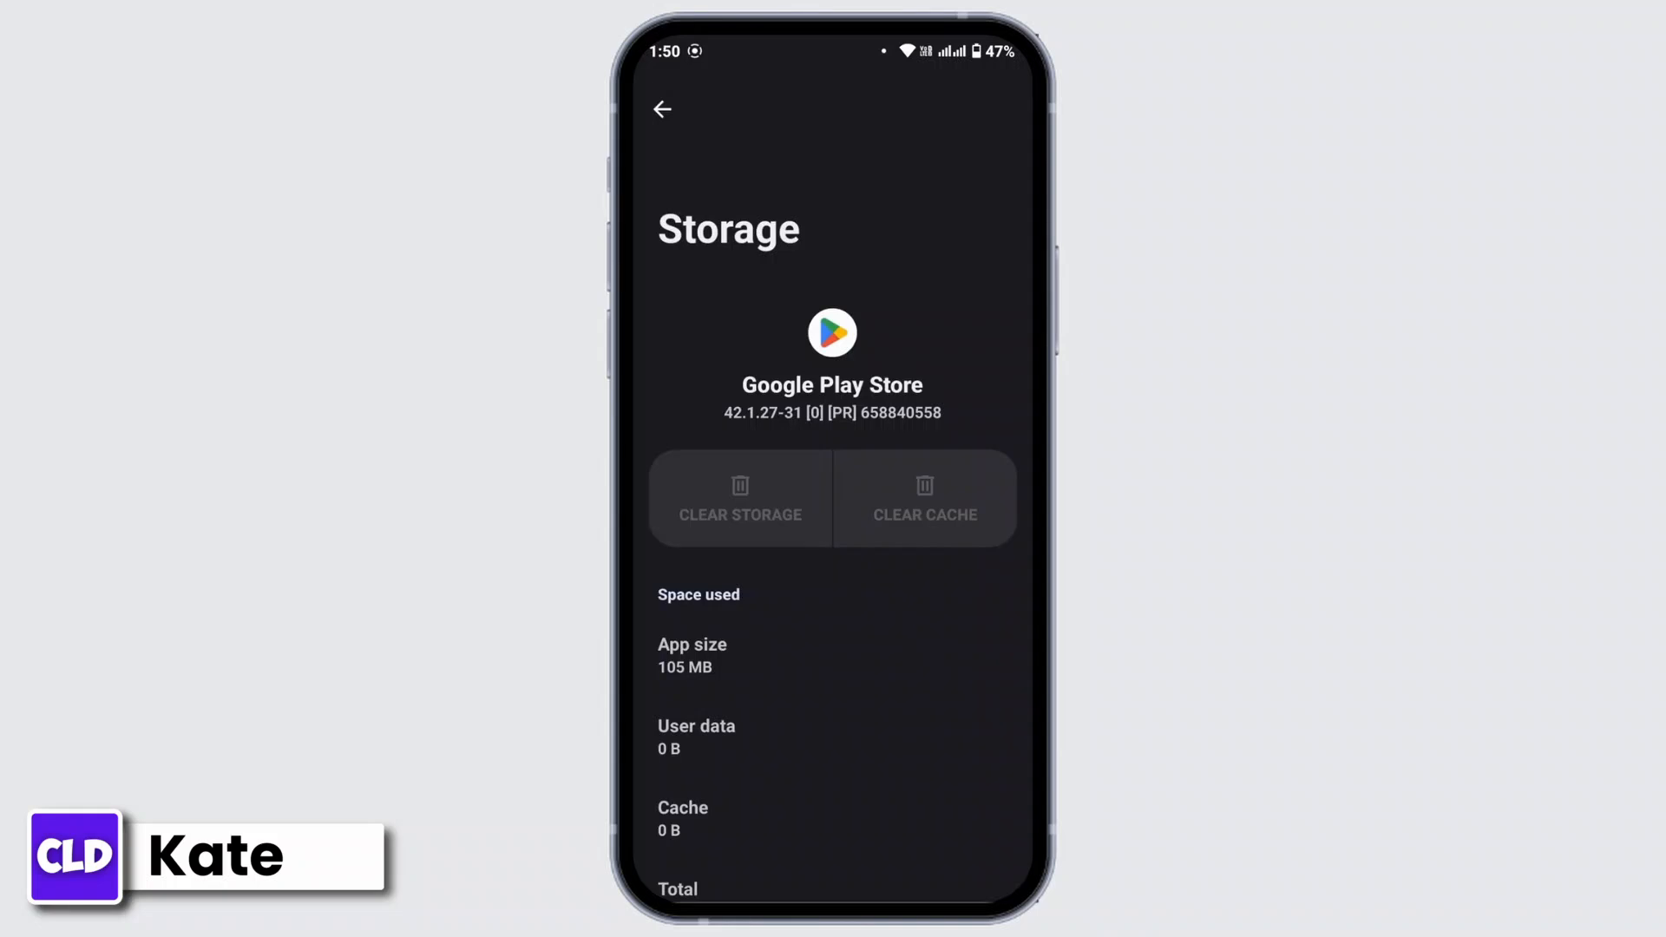
left_click(661, 110)
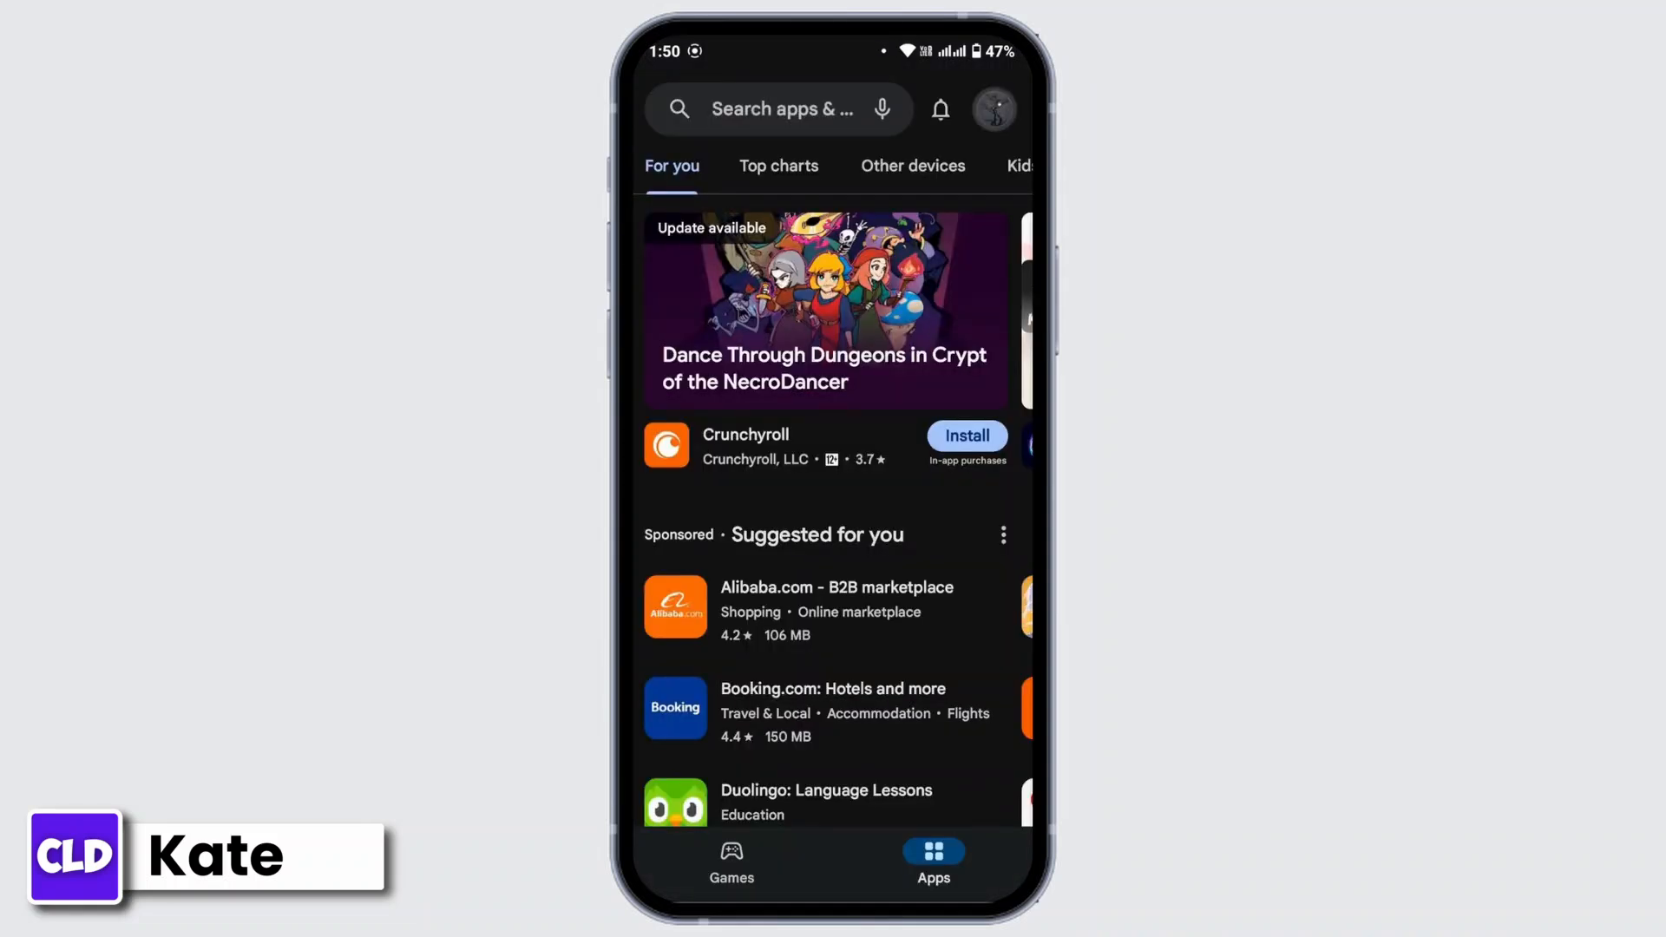
Check Play Store's Family settings, now showing Parental controls Off.
left_click(993, 108)
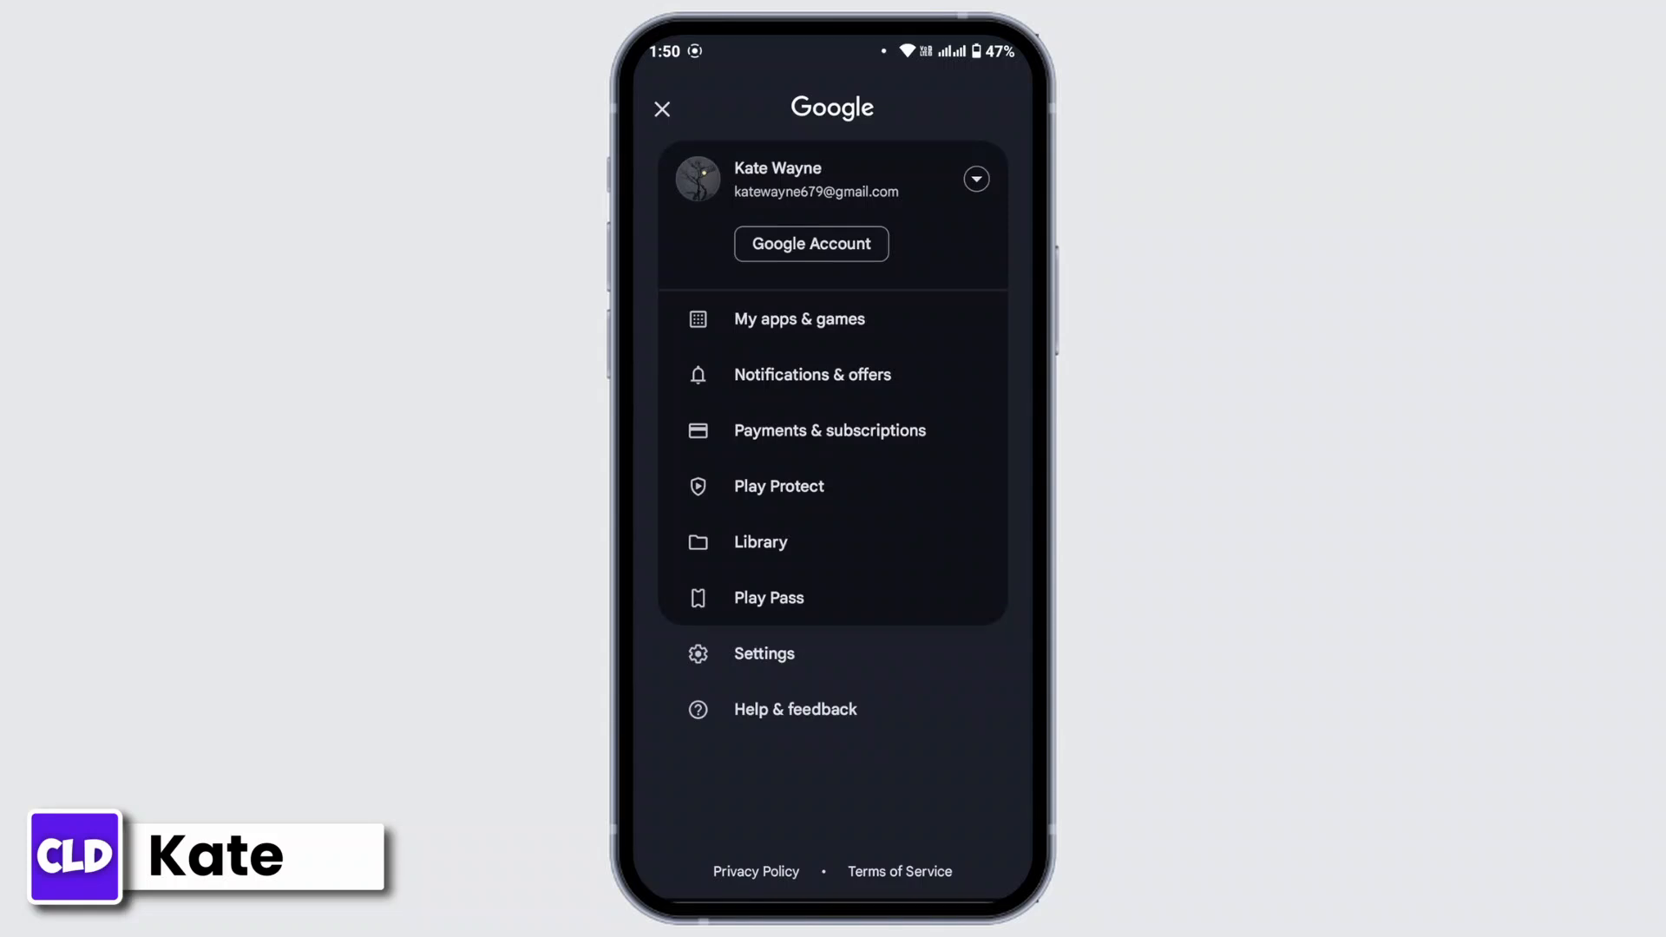
left_click(764, 654)
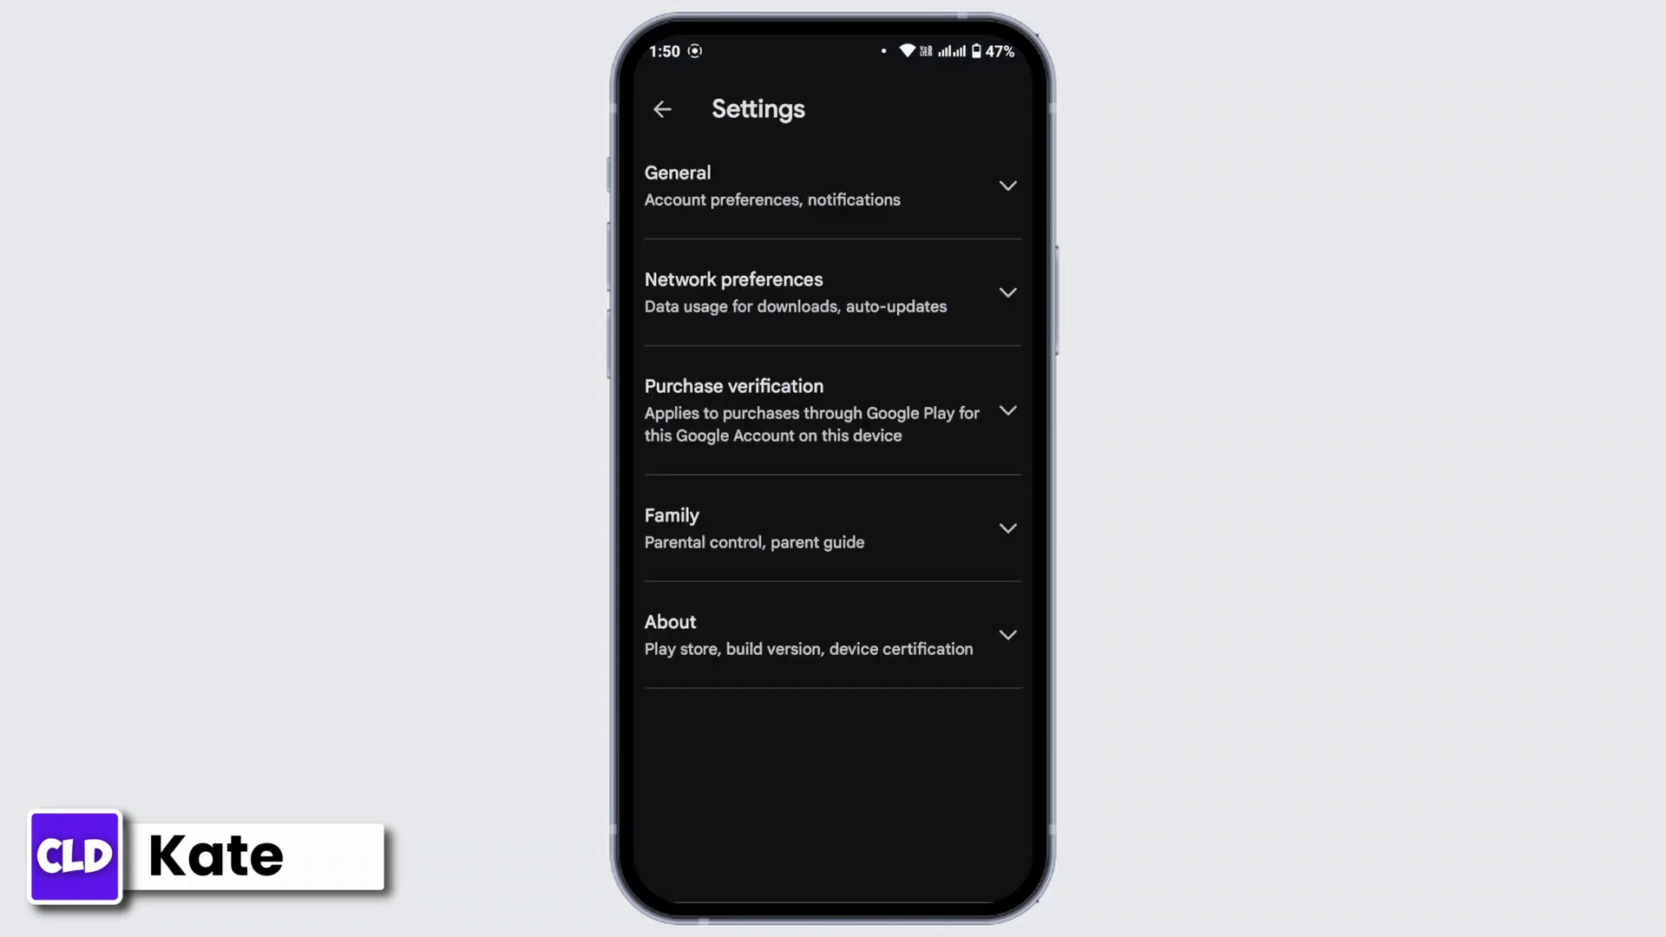
left_click(831, 527)
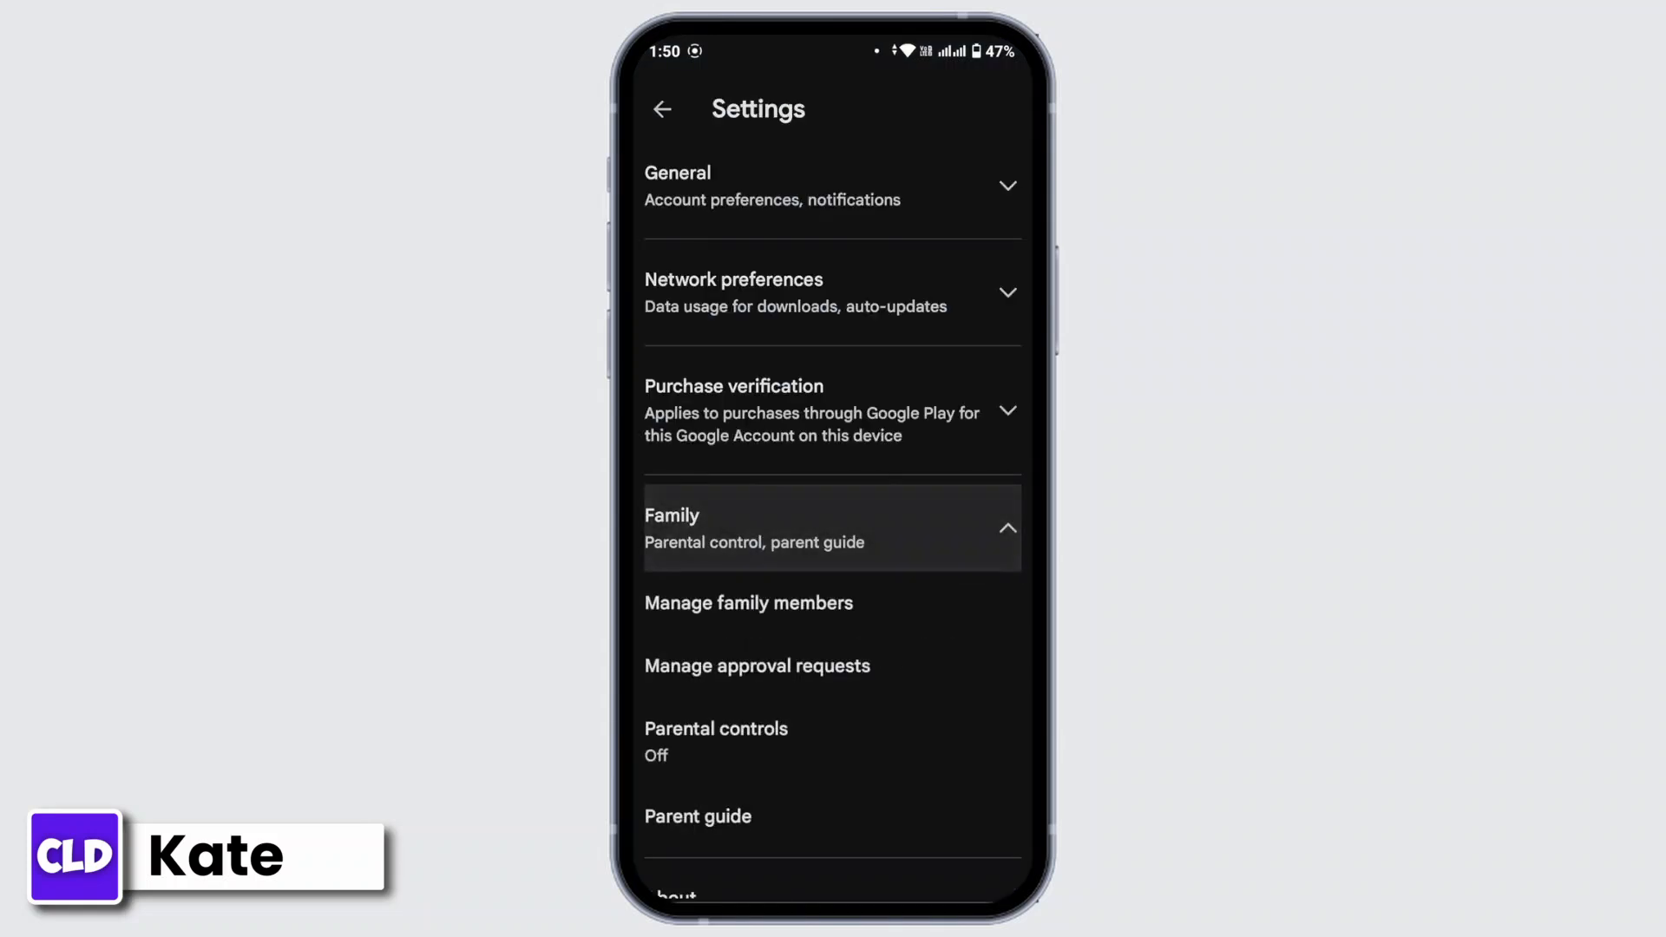